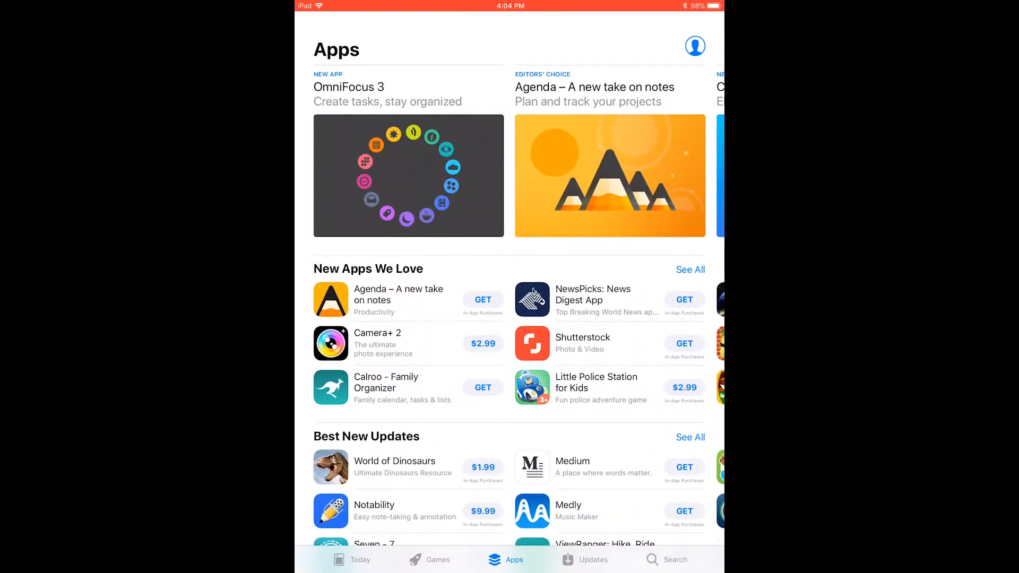
# Search the App Store for "shurley portal" via the suggestion so the app result appears
pyautogui.click(667, 559)
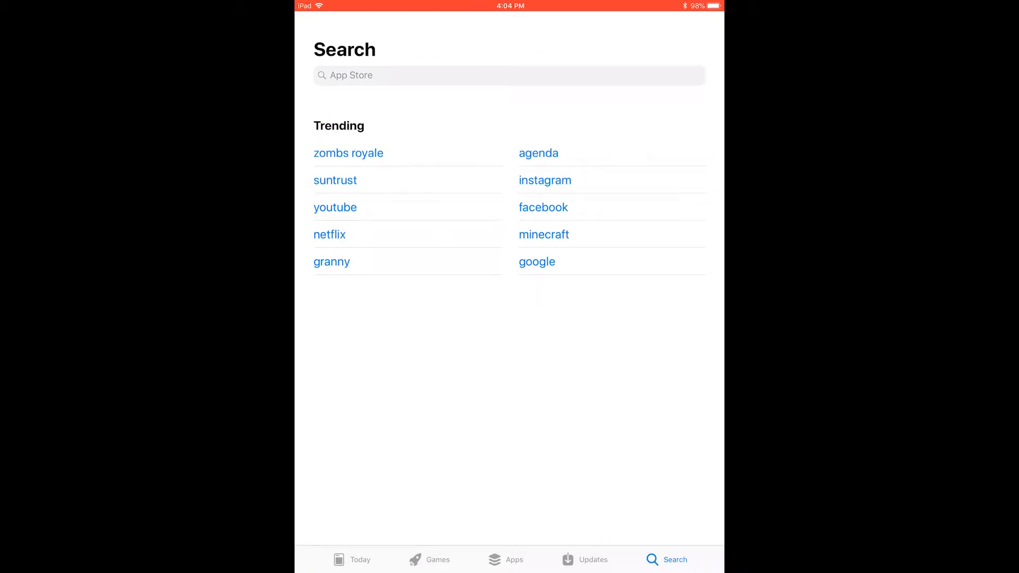
pyautogui.click(508, 75)
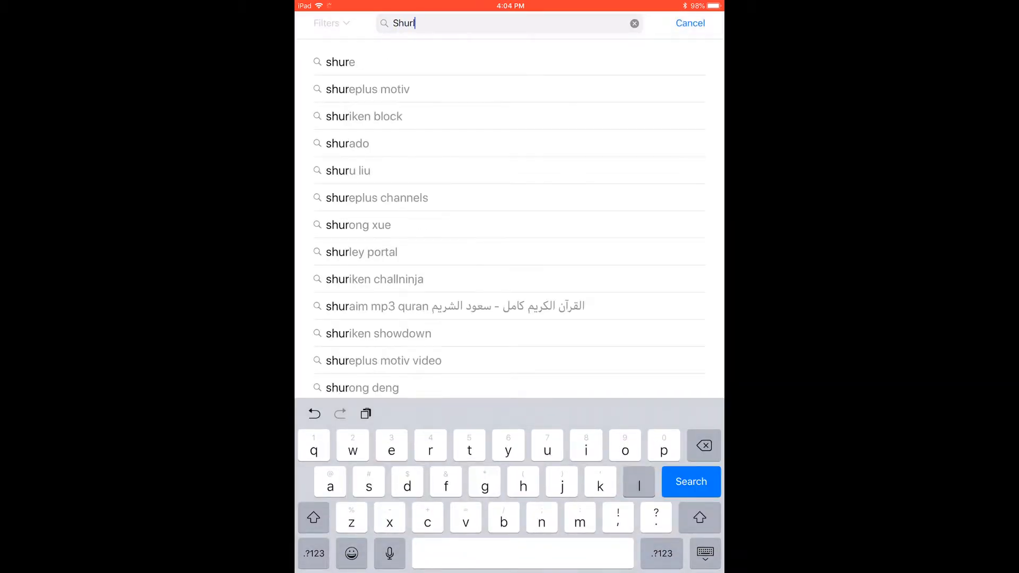
pyautogui.click(361, 252)
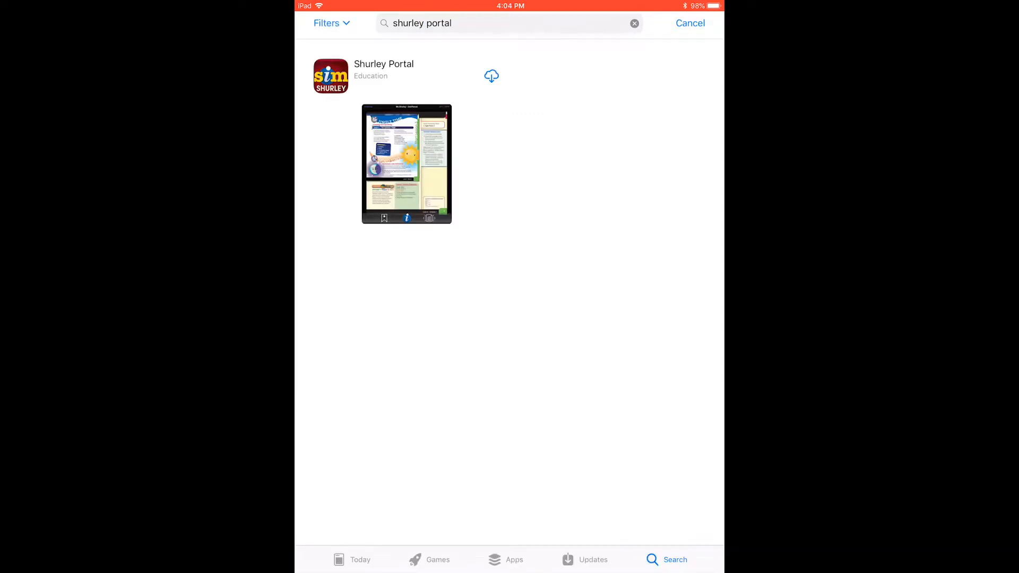
# Download Shurley Portal from its details page and launch it once installed
pyautogui.click(383, 70)
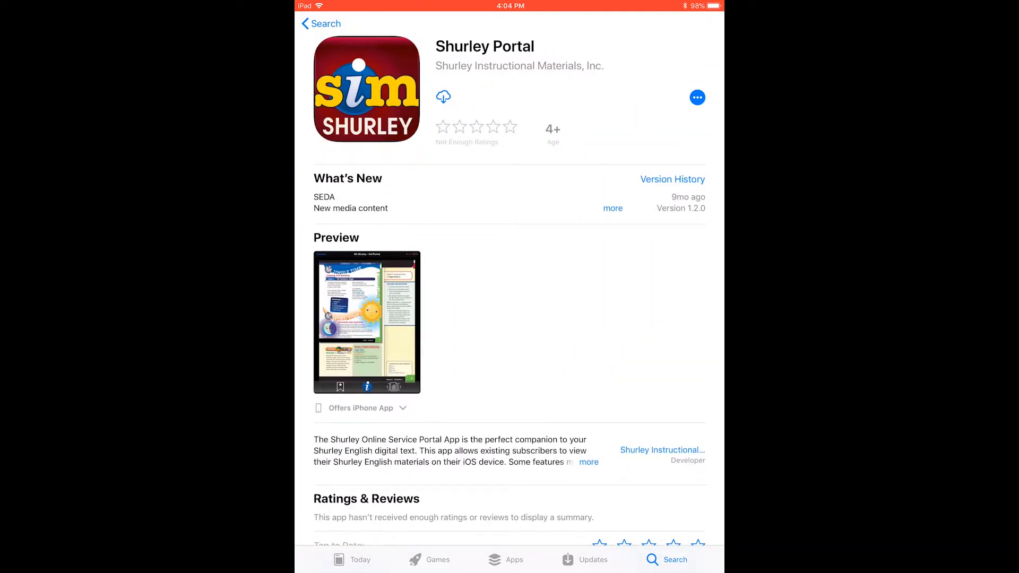
pyautogui.click(442, 97)
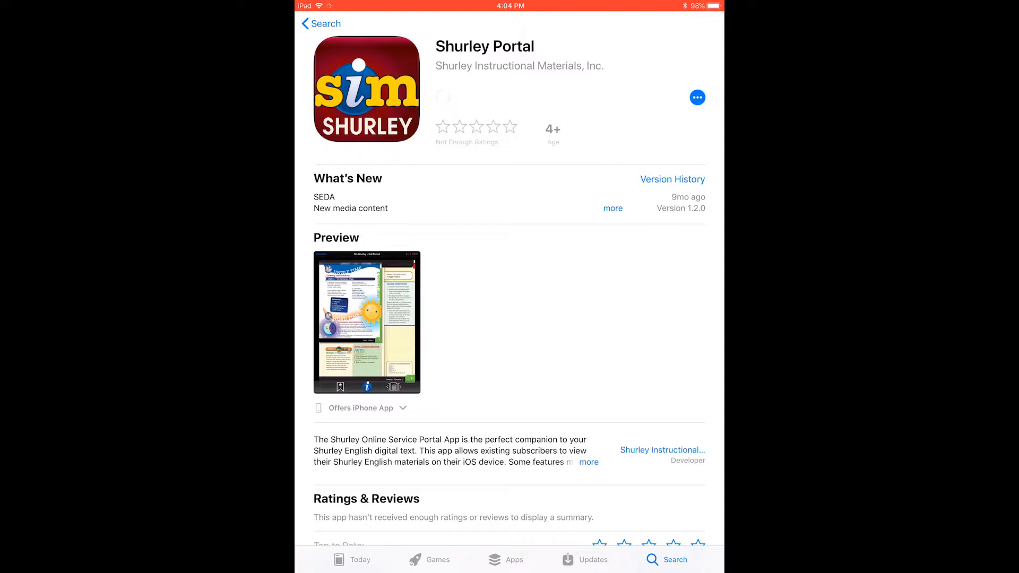
pyautogui.click(442, 96)
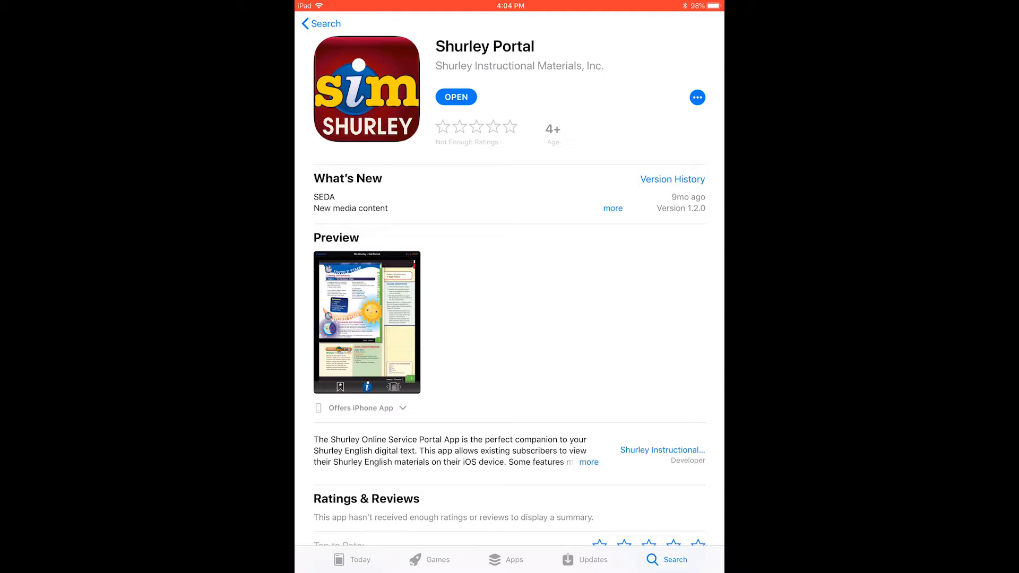
pyautogui.click(456, 97)
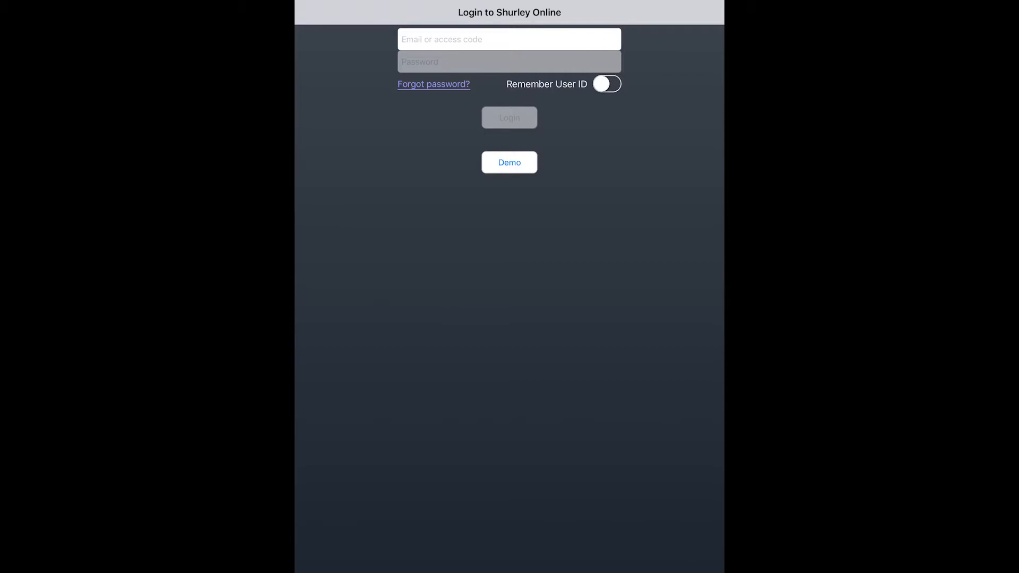
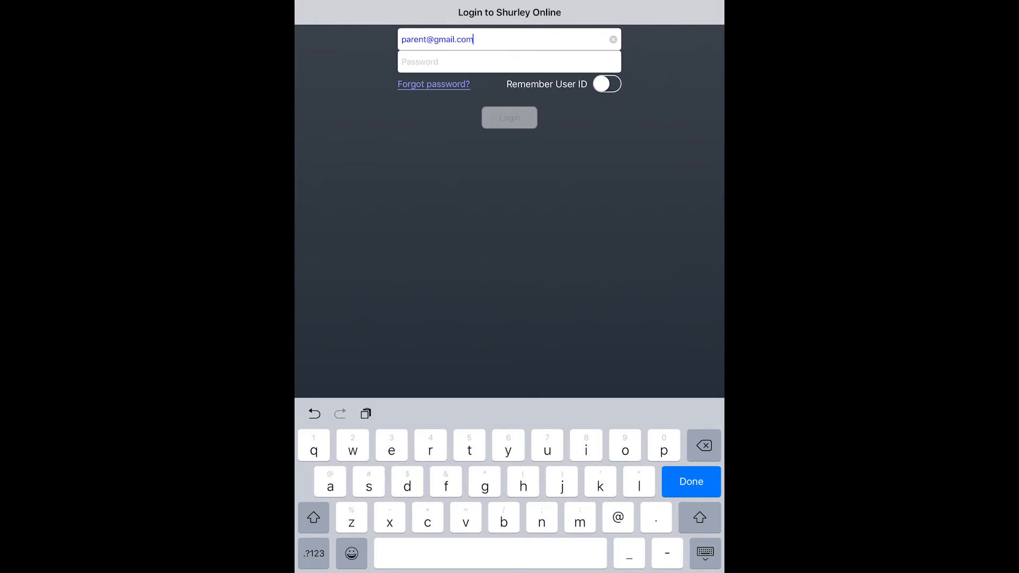
# Enter the parent's email address in the "Email or access code" field and confirm with Done
pyautogui.click(689, 482)
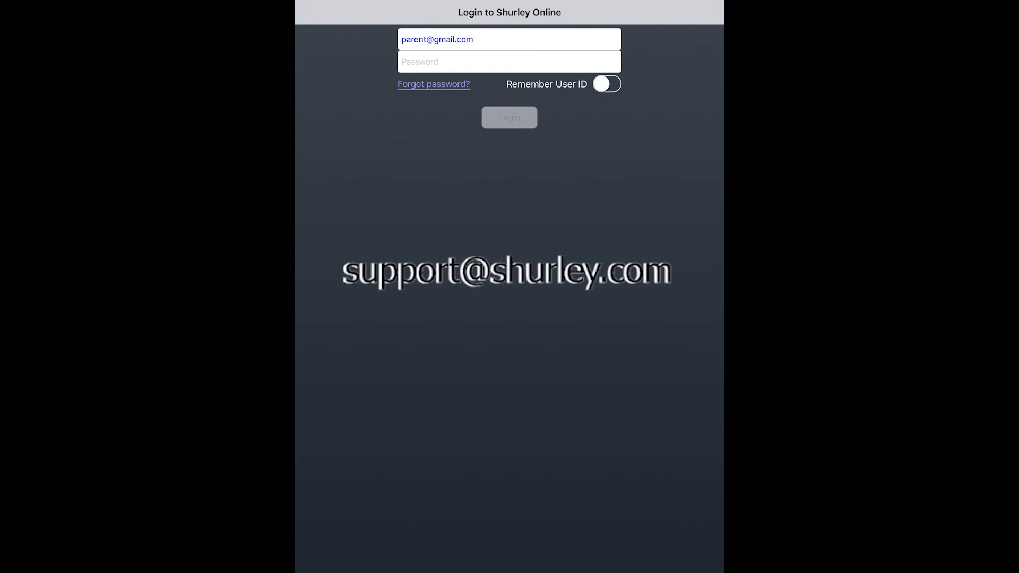